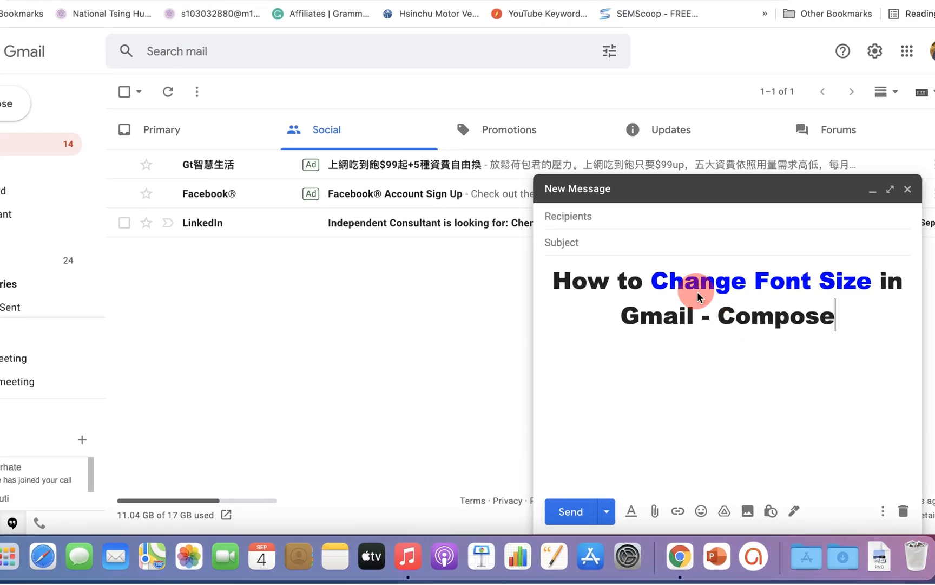
Step: Select the heading 'How to Change Font Size in Gmail - Compose' in the message body
double_click(708, 281)
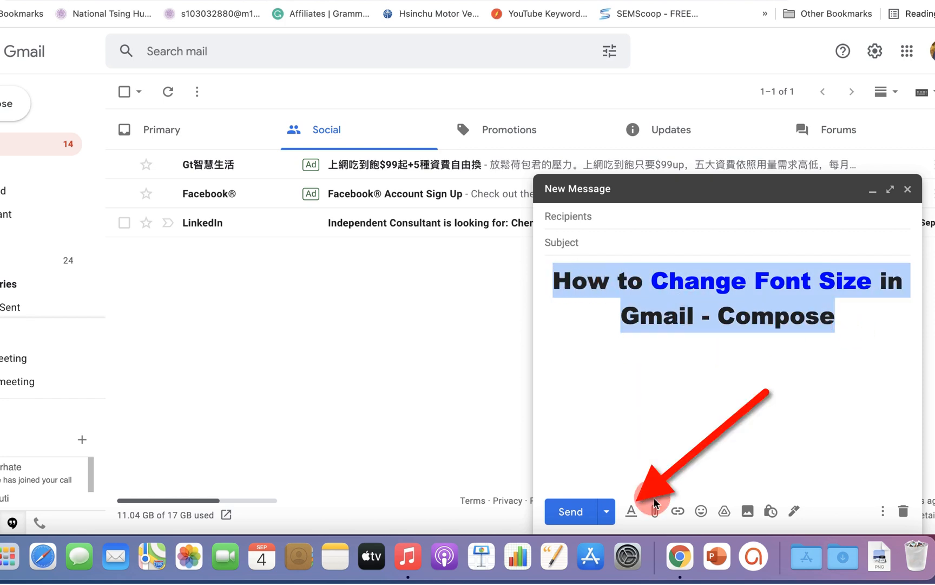
mouse_move(633, 511)
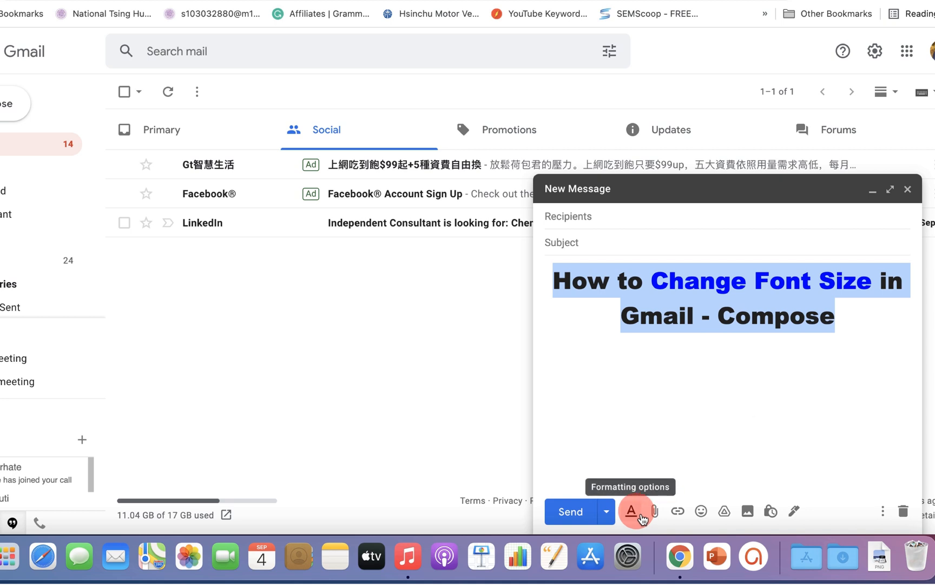
Step: Reduce the heading's size from the formatting Size menu so it fits on one line
left_click(635, 511)
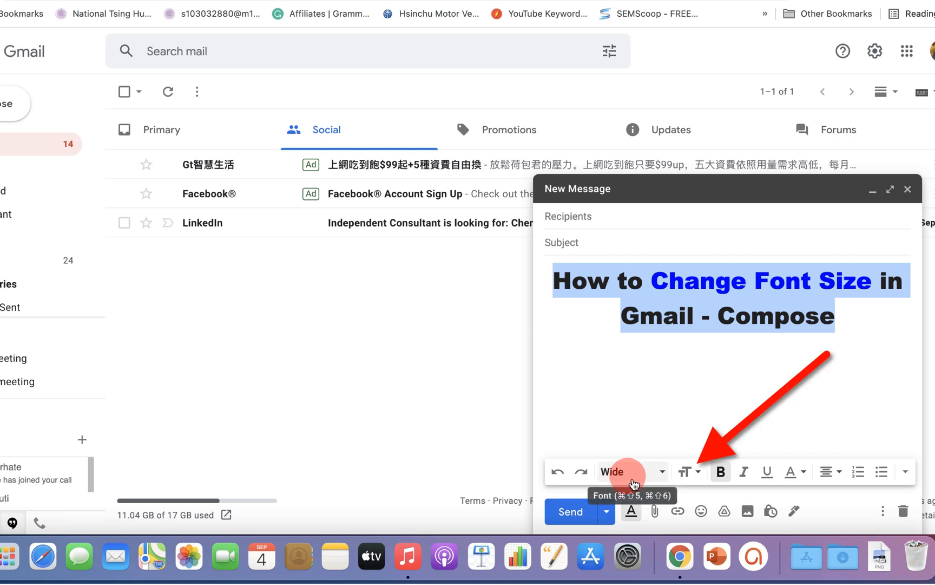
mouse_move(691, 472)
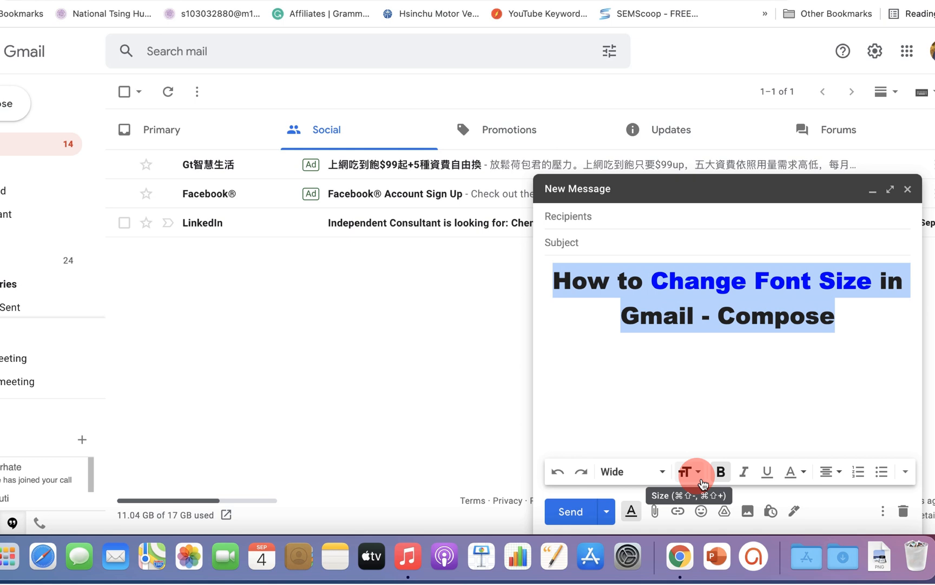
left_click(689, 471)
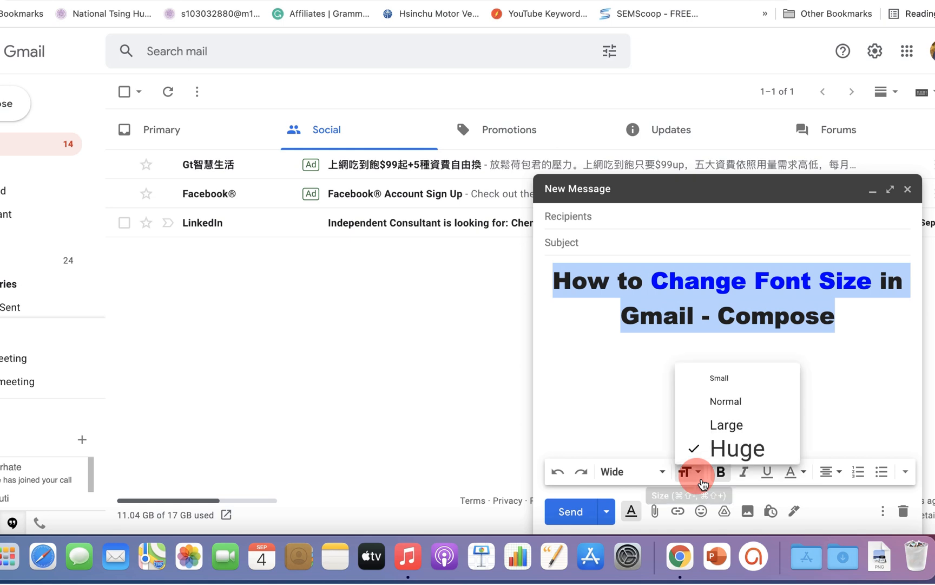
mouse_move(783, 378)
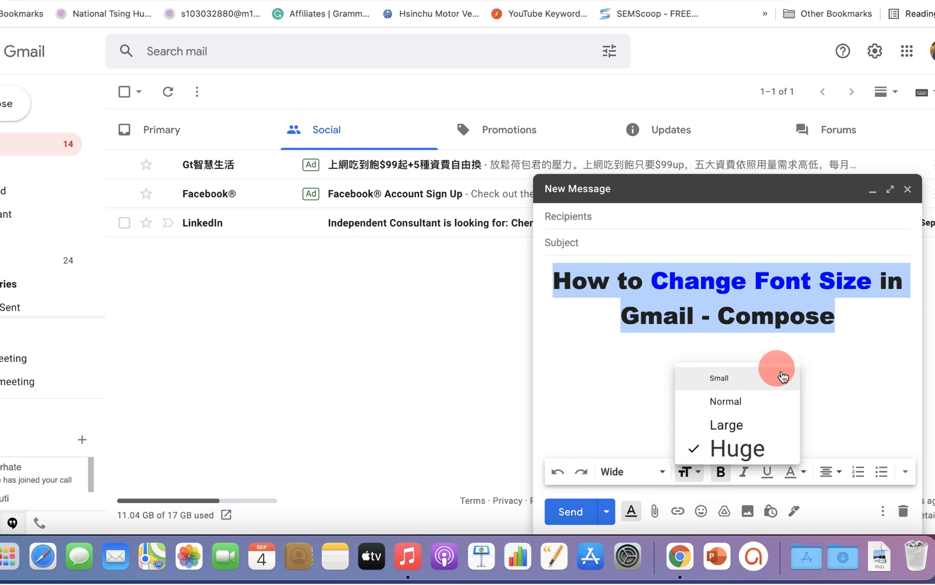
mouse_move(783, 401)
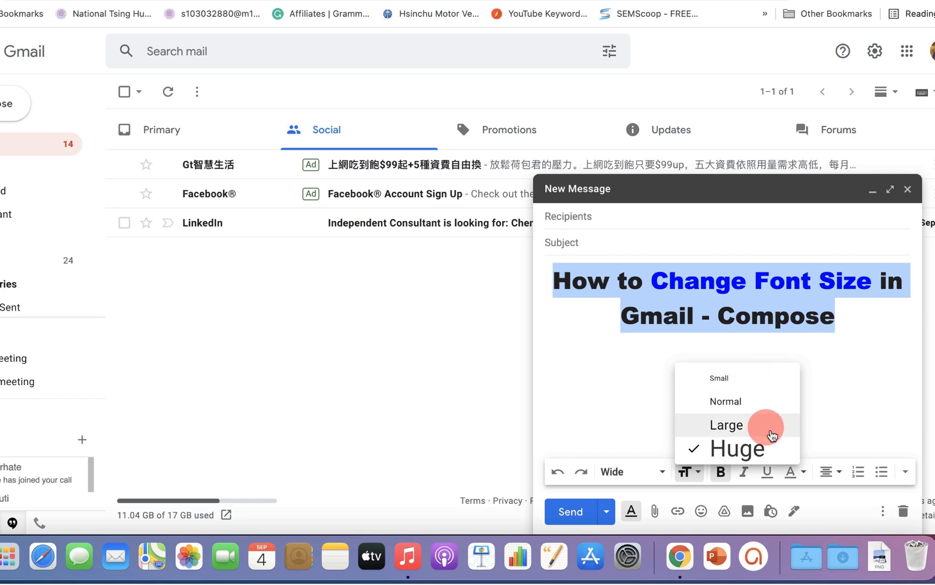
mouse_move(754, 432)
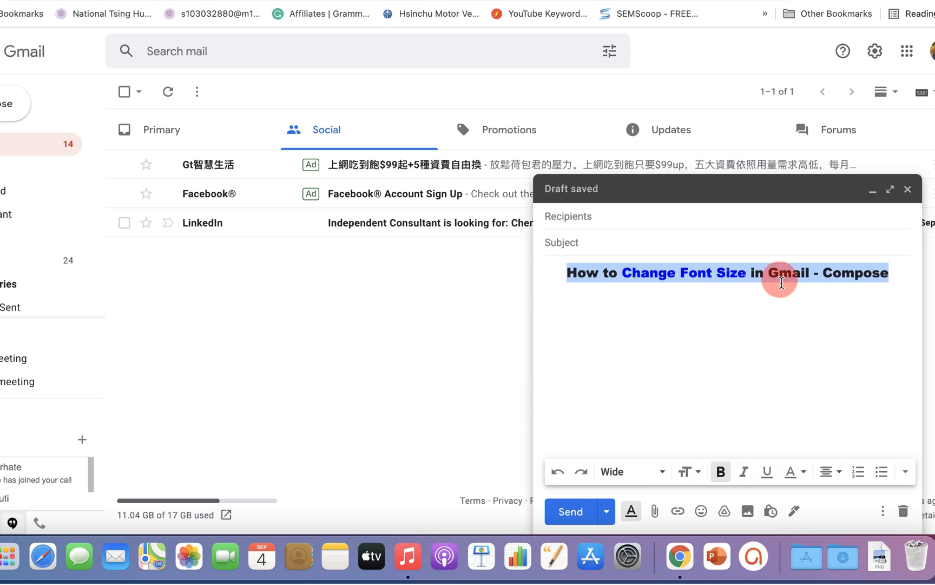
mouse_move(765, 282)
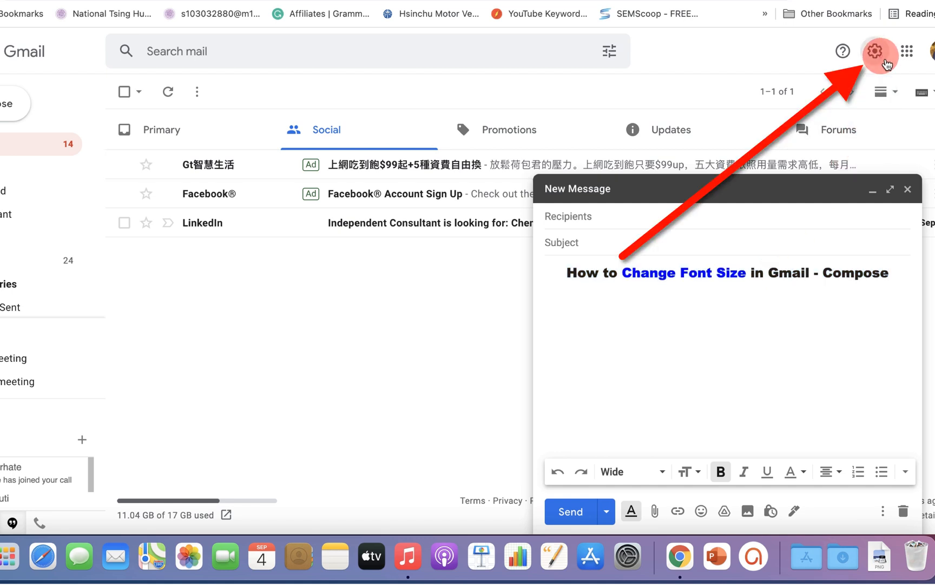
Step: Go to the General settings page via quick settings and See all settings
left_click(874, 51)
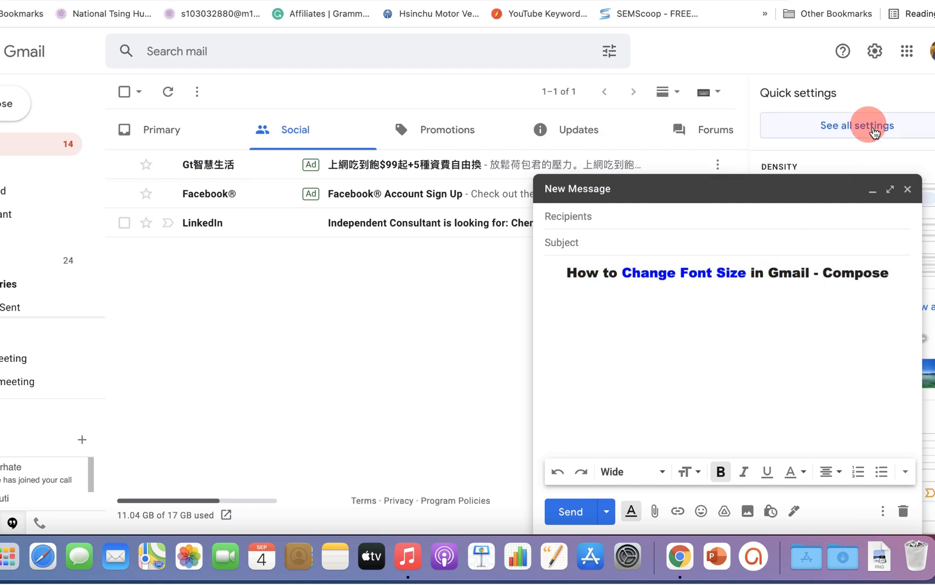
left_click(859, 125)
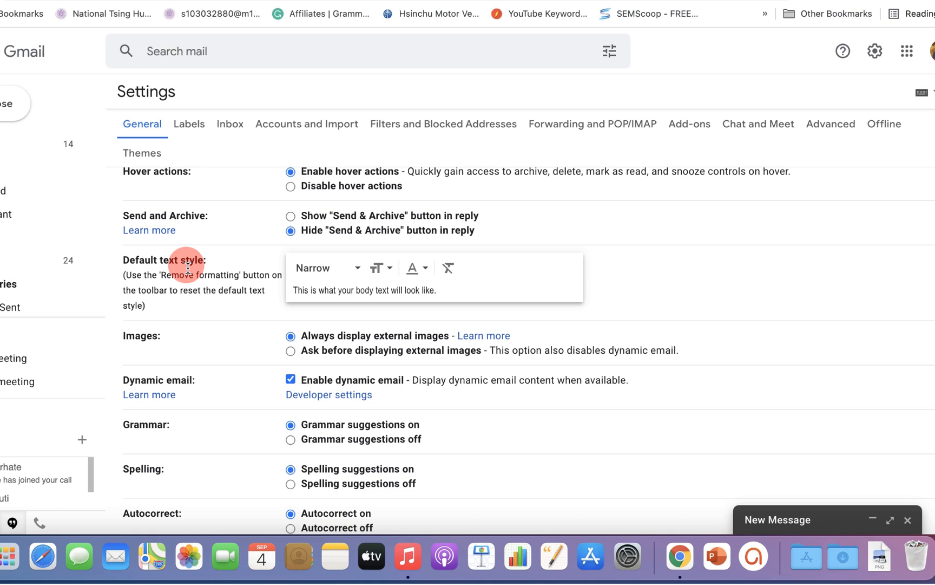
mouse_move(380, 267)
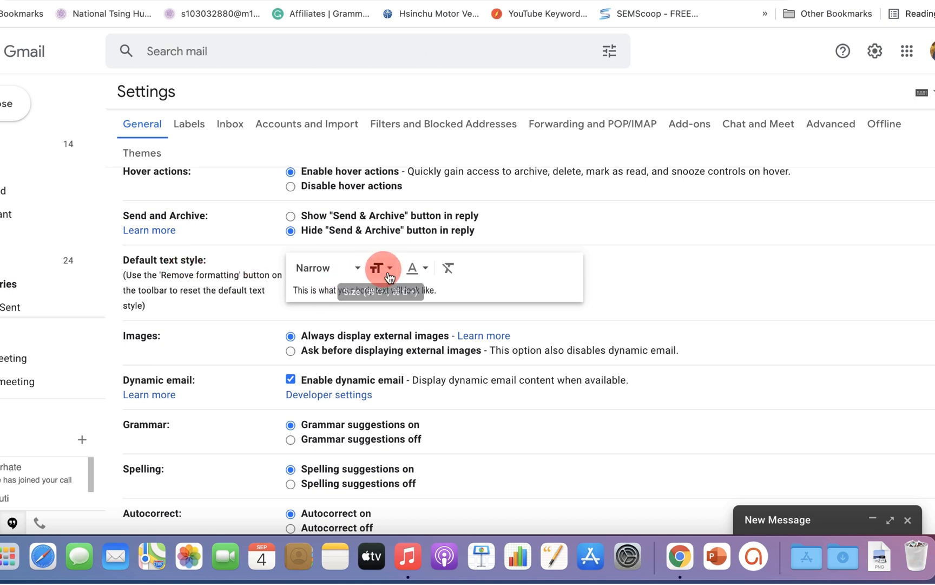
Step: Choose a larger size for the Default text style and save the changes
left_click(381, 267)
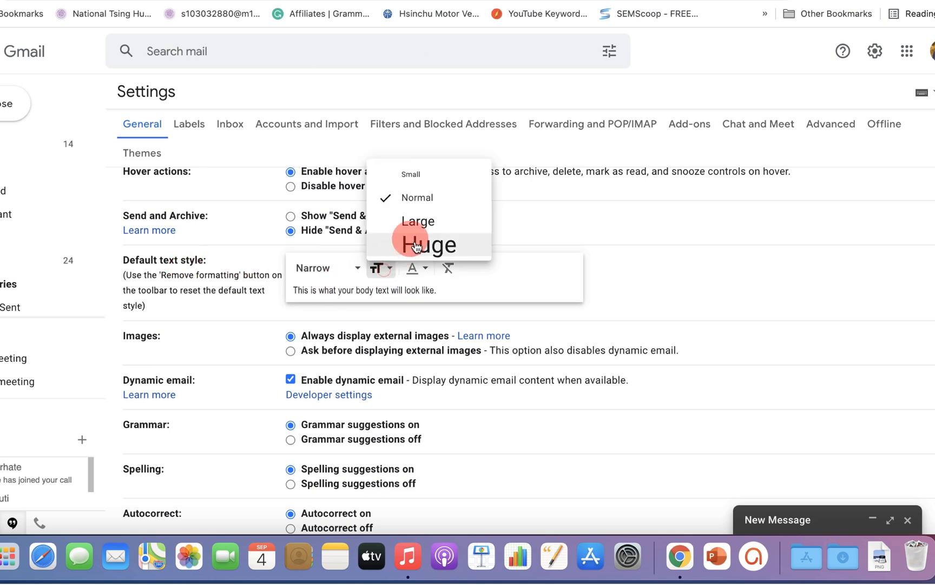
mouse_move(418, 220)
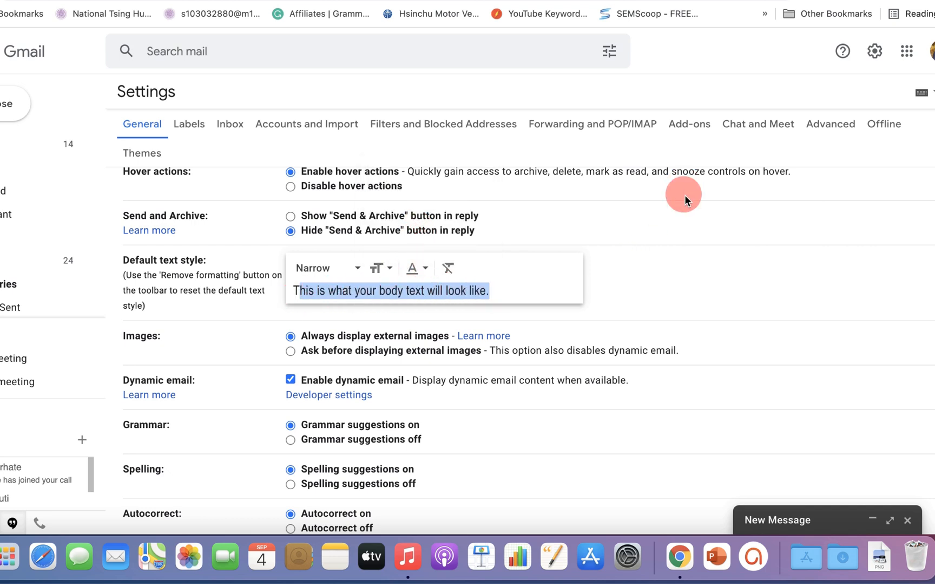
scroll("down", 3)
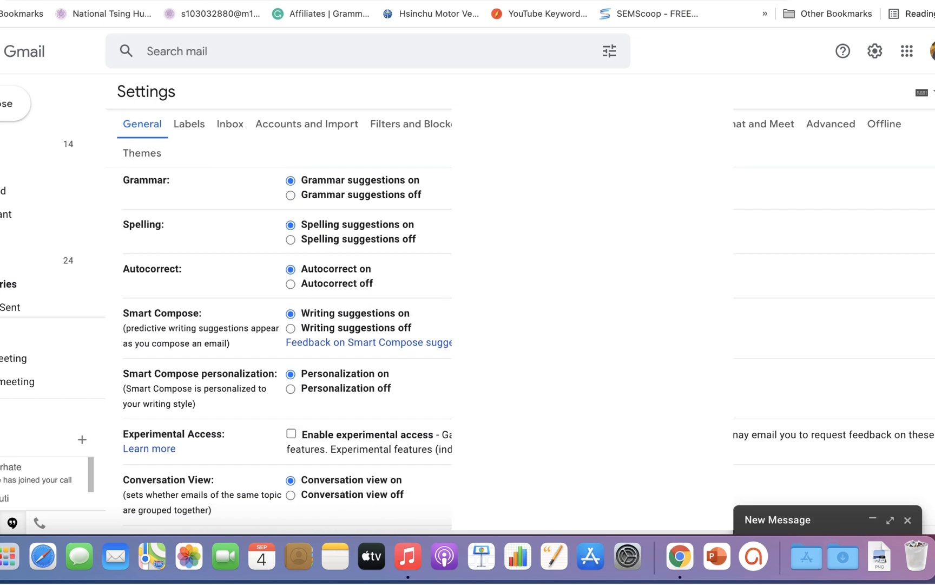
scroll("down", 3)
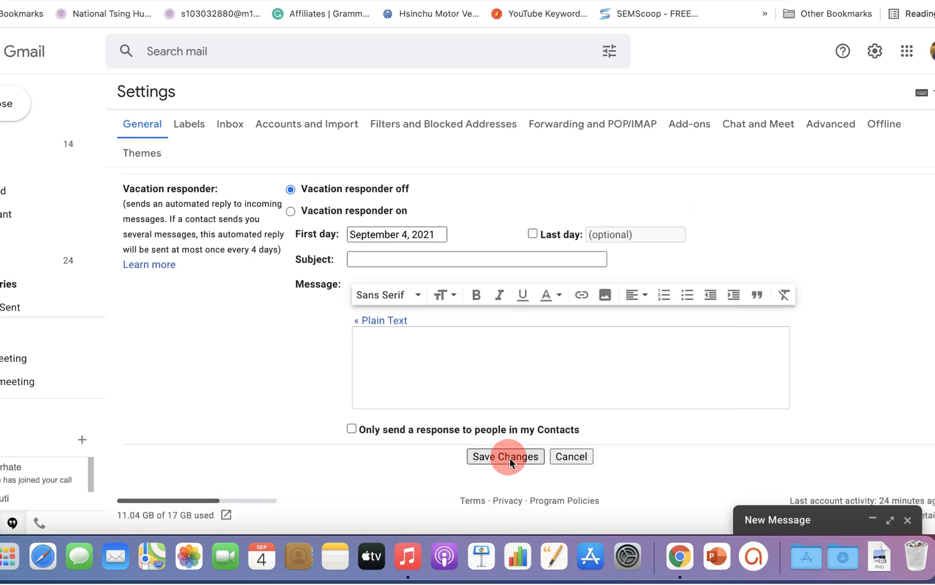
left_click(505, 455)
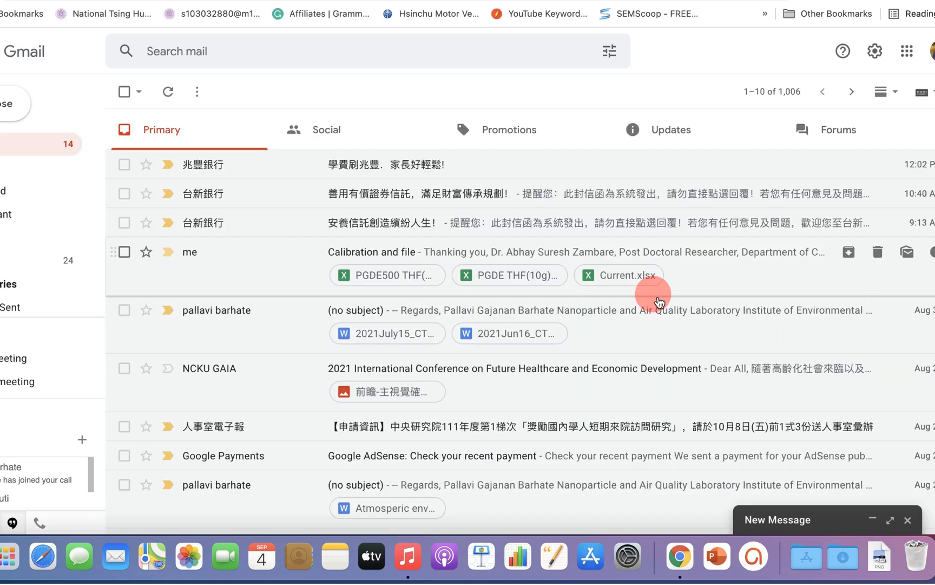
mouse_move(908, 519)
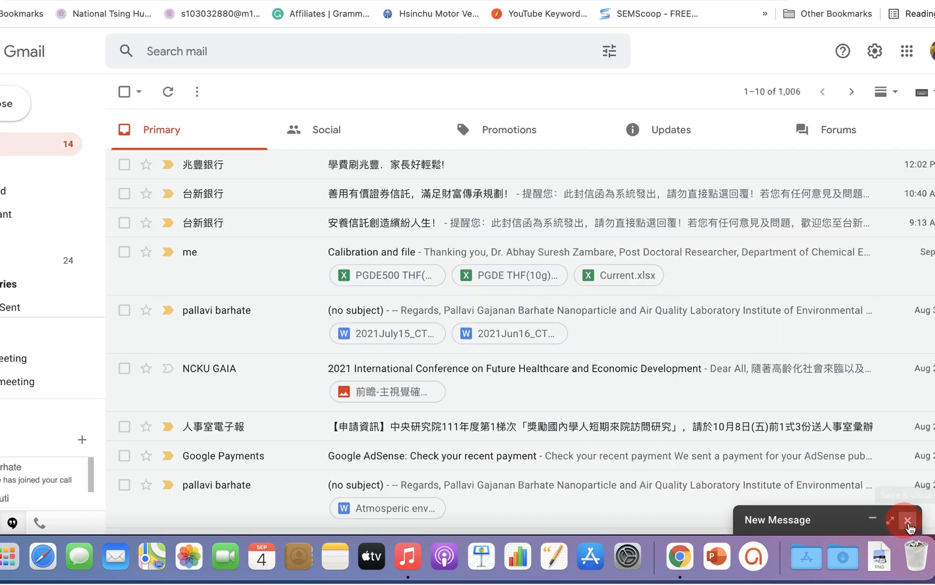
Step: Close the unsent draft message and return to the inbox's Social category
left_click(326, 129)
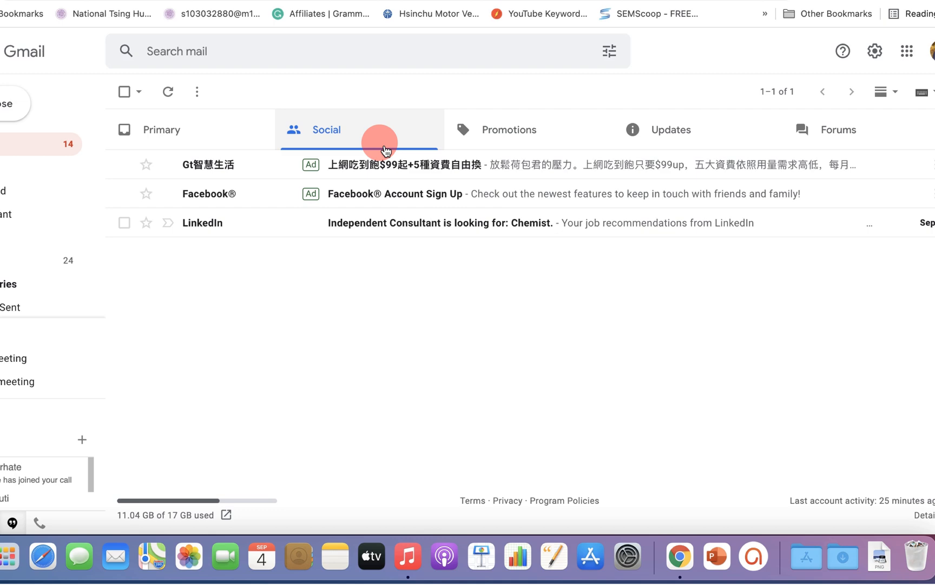
mouse_move(468, 148)
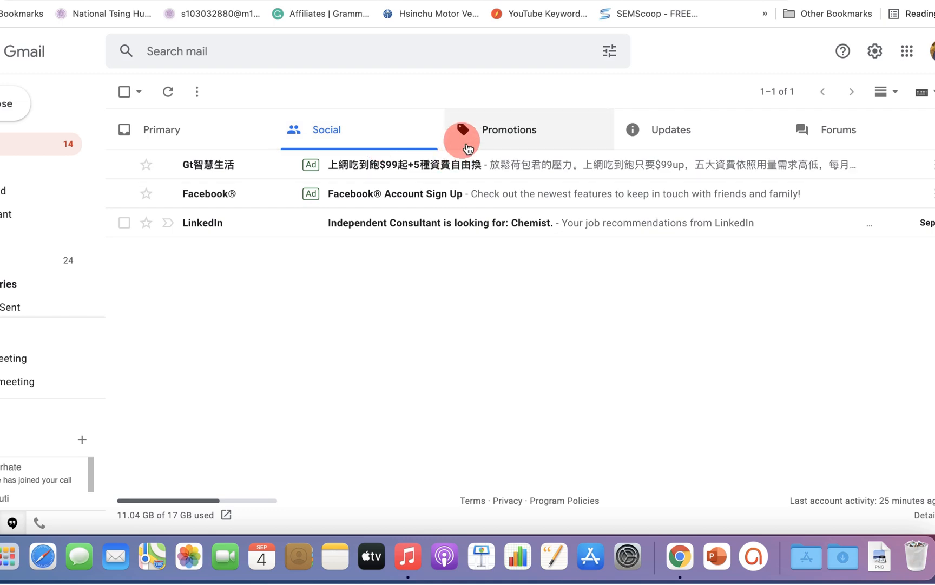